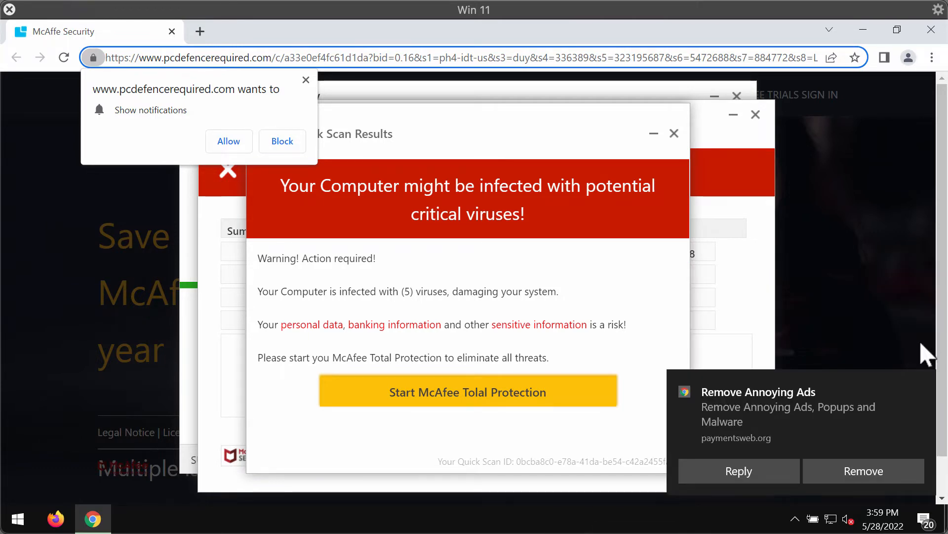
pyautogui.moveTo(427, 273)
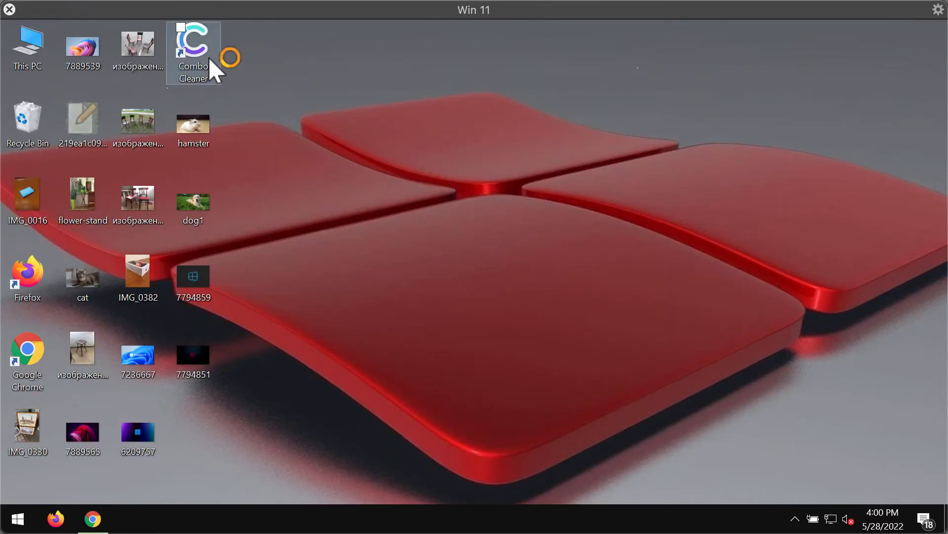
# Launch Combo Cleaner from its desktop shortcut and minimize the Chrome window that appears
pyautogui.doubleClick(193, 42)
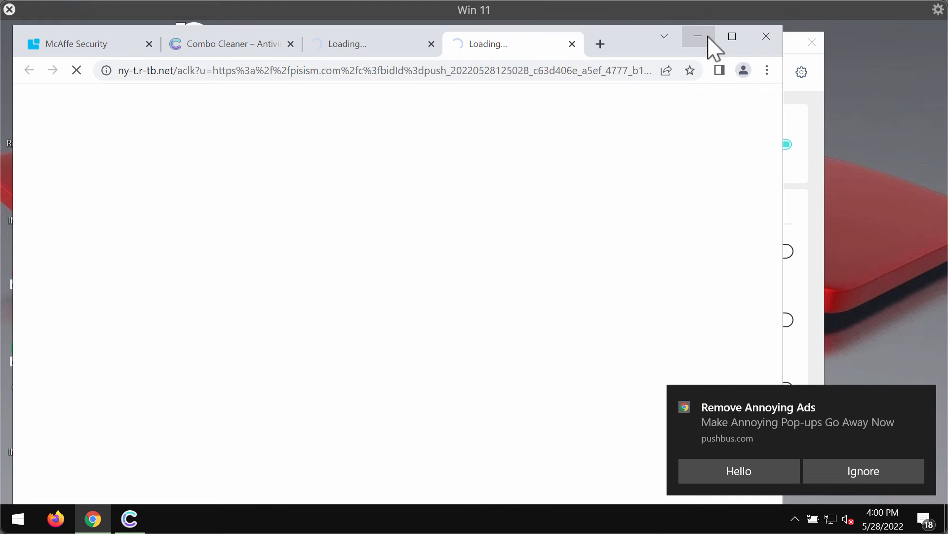
pyautogui.click(696, 36)
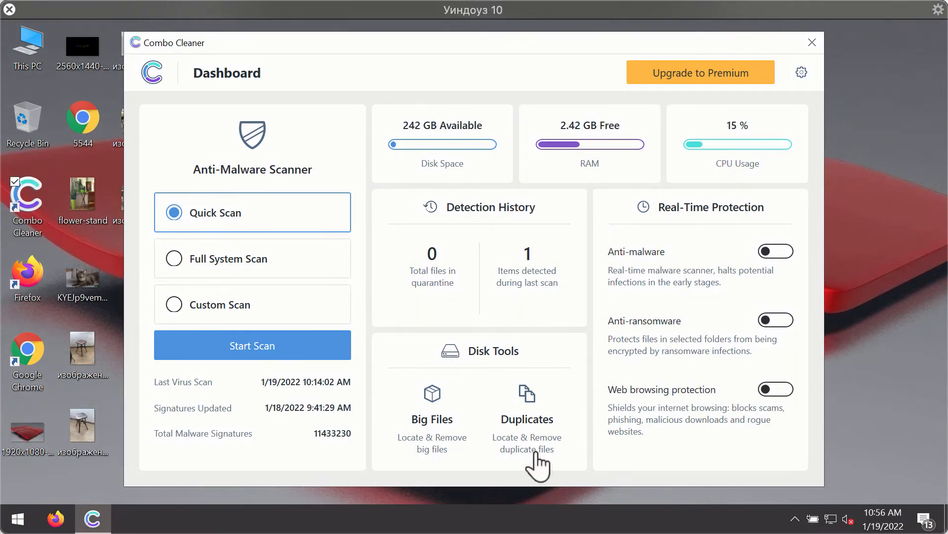
pyautogui.moveTo(579, 354)
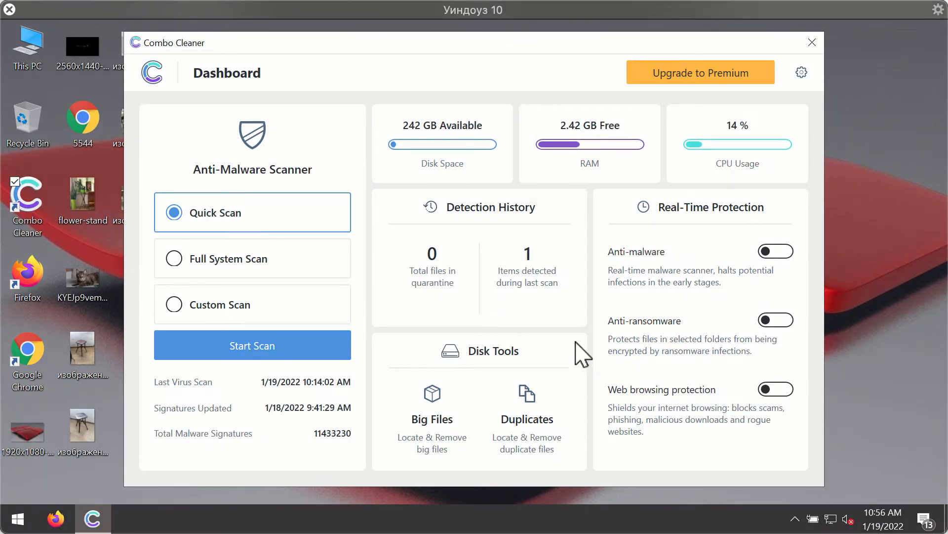
pyautogui.moveTo(622, 151)
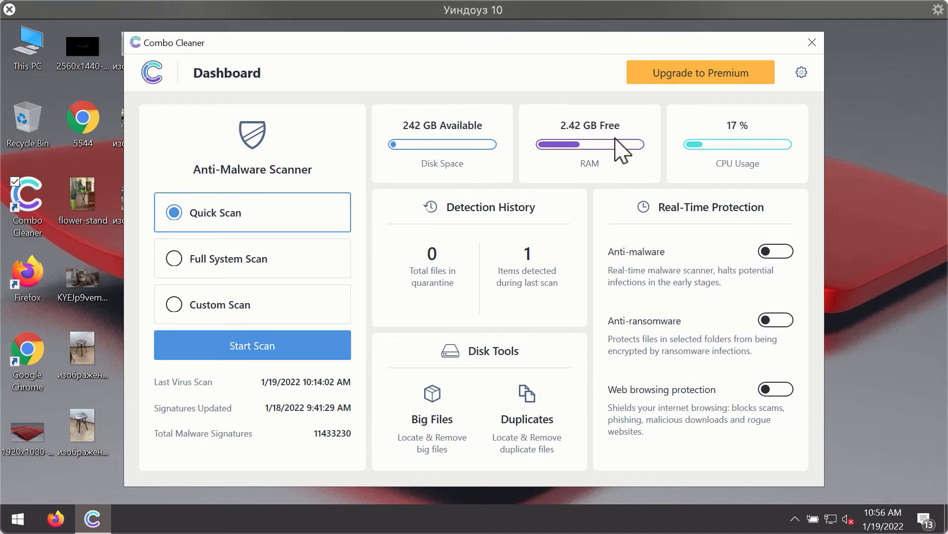
pyautogui.moveTo(543, 163)
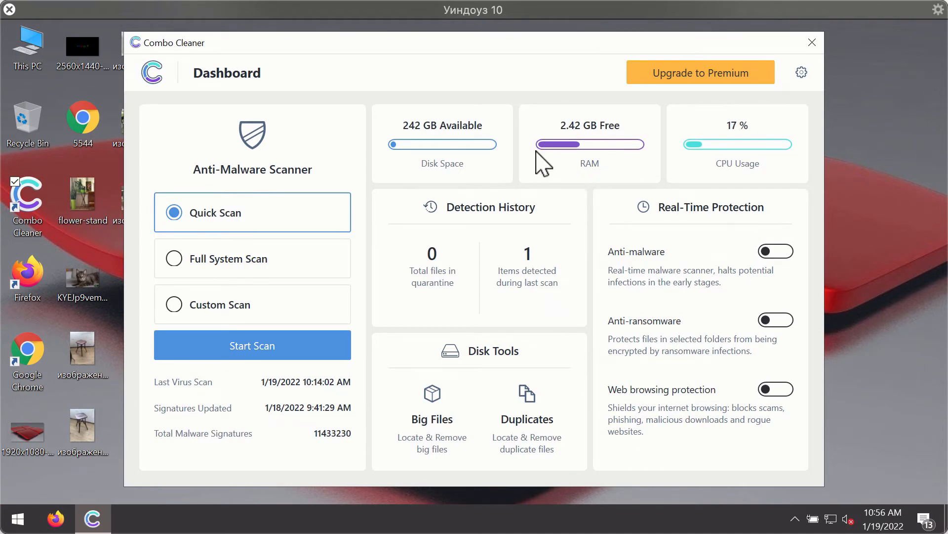
pyautogui.moveTo(228, 233)
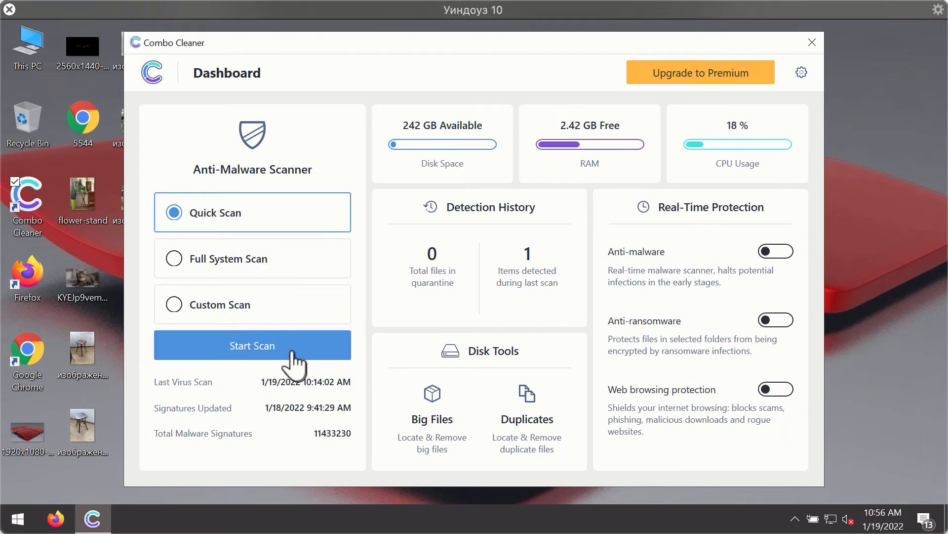
# Start the Quick Scan from the Dashboard
pyautogui.click(252, 345)
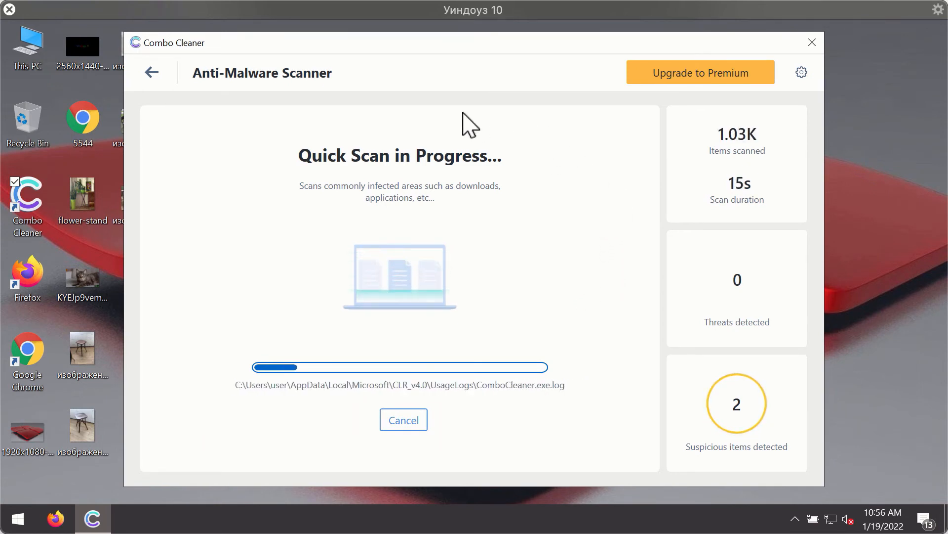
pyautogui.moveTo(541, 65)
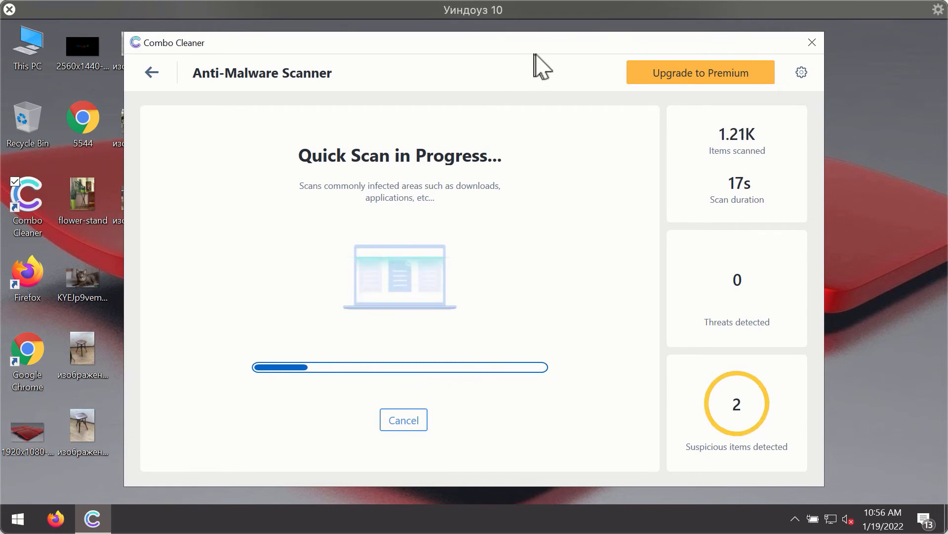
pyautogui.moveTo(712, 85)
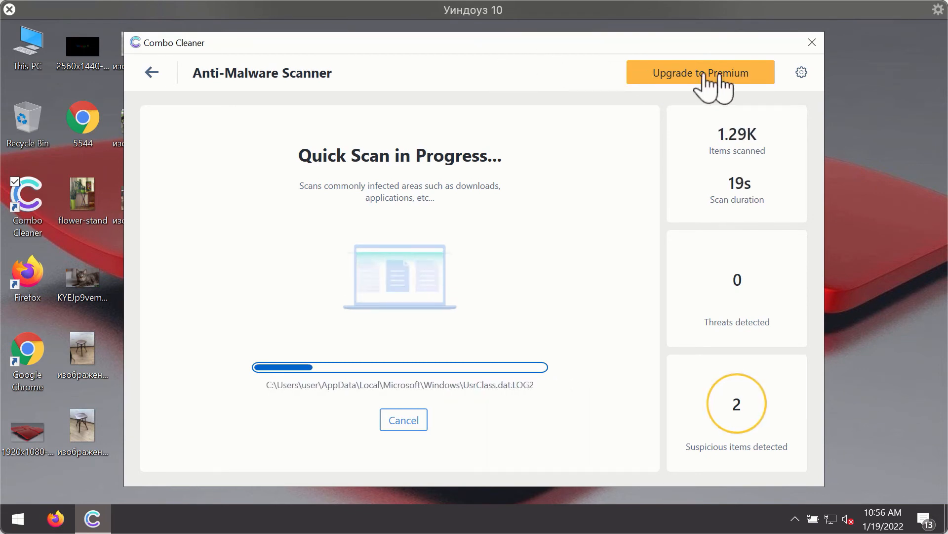
pyautogui.moveTo(807, 82)
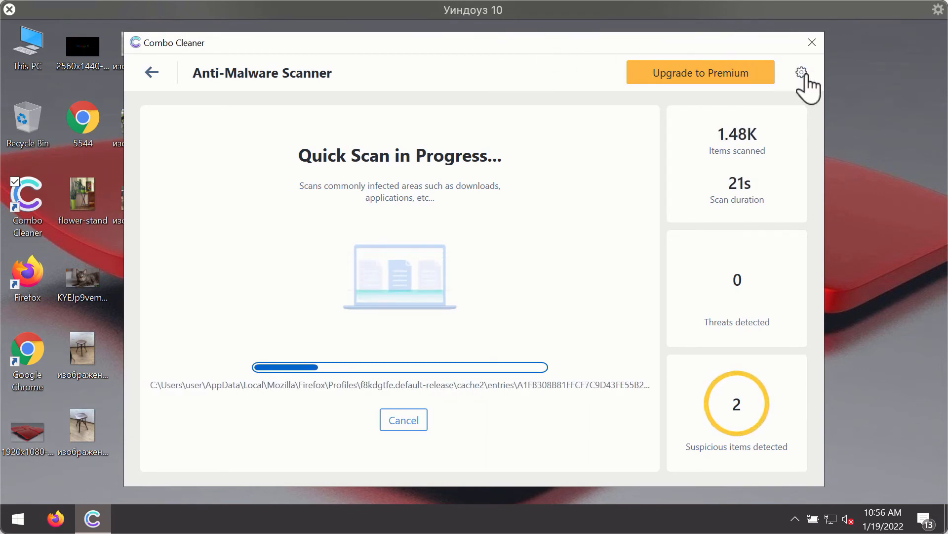
# Show the Anti-Ransomware section of Settings while the scan continues
pyautogui.click(801, 73)
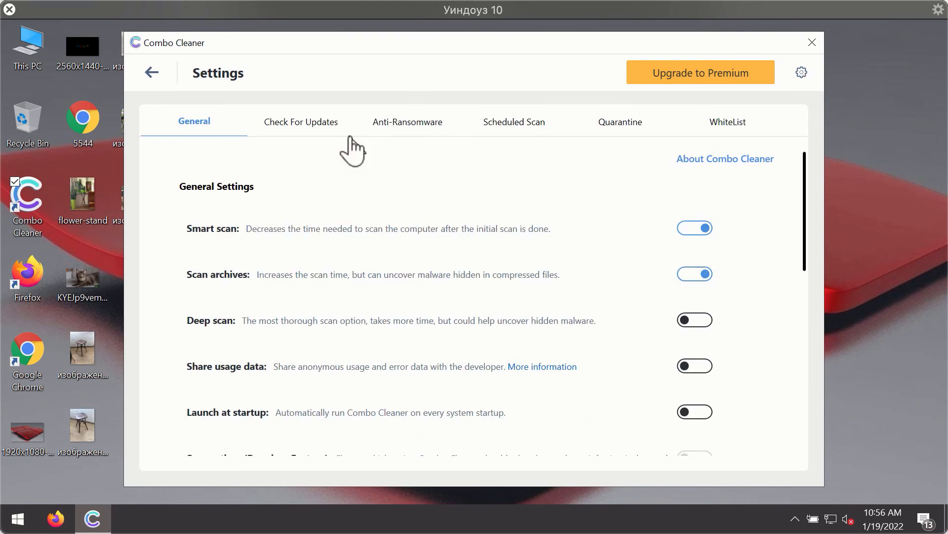
pyautogui.moveTo(277, 109)
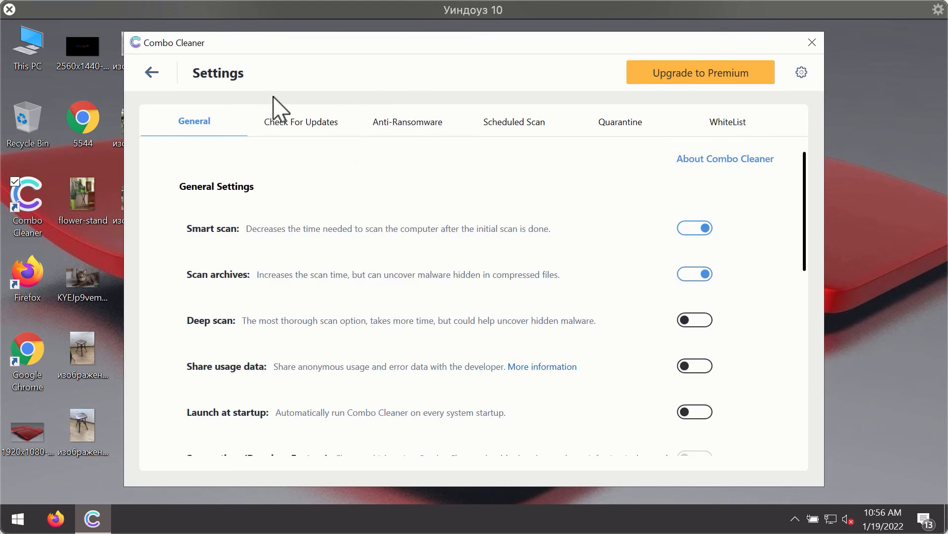
pyautogui.click(407, 122)
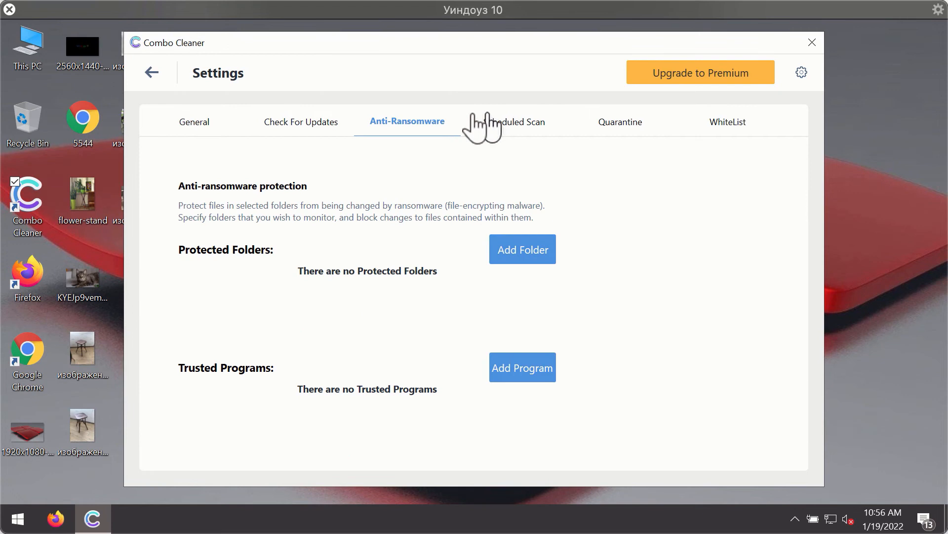
pyautogui.moveTo(407, 131)
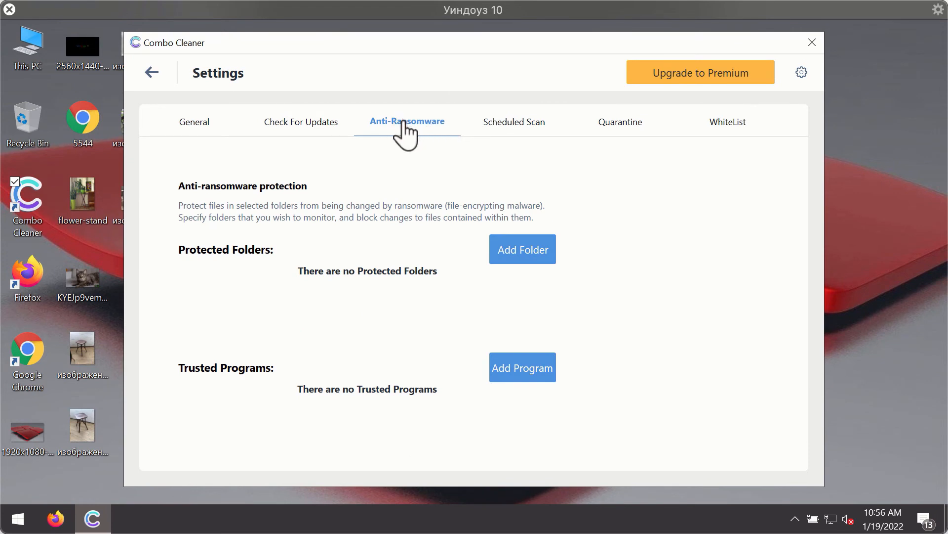
pyautogui.moveTo(417, 136)
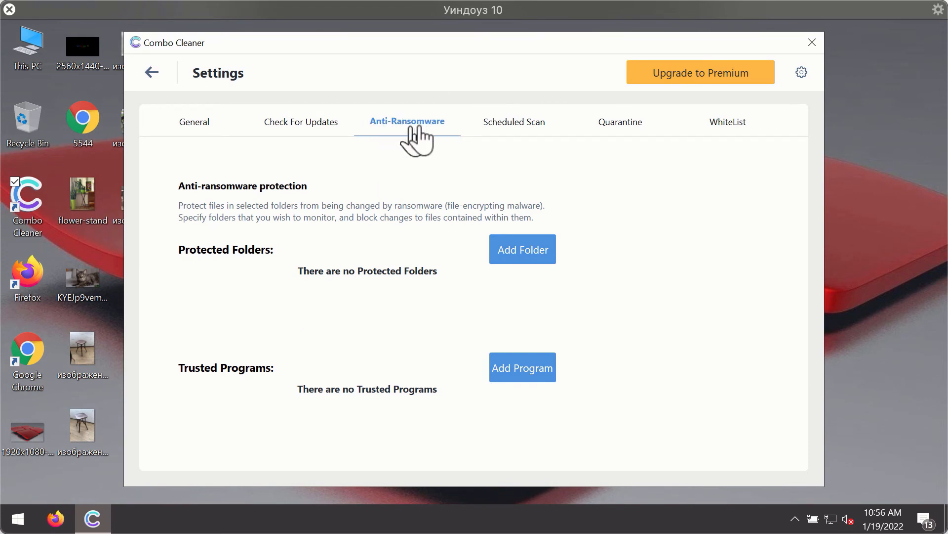
pyautogui.moveTo(702, 100)
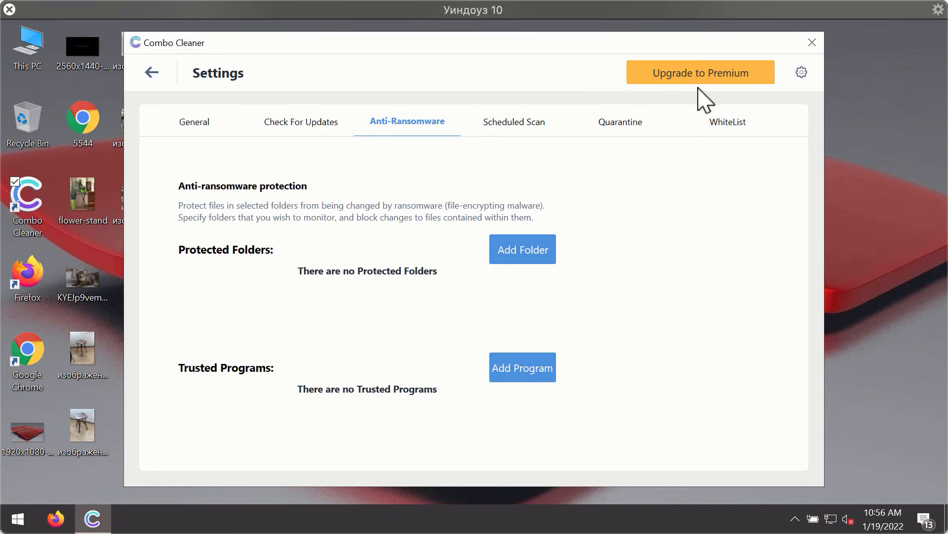
pyautogui.moveTo(462, 145)
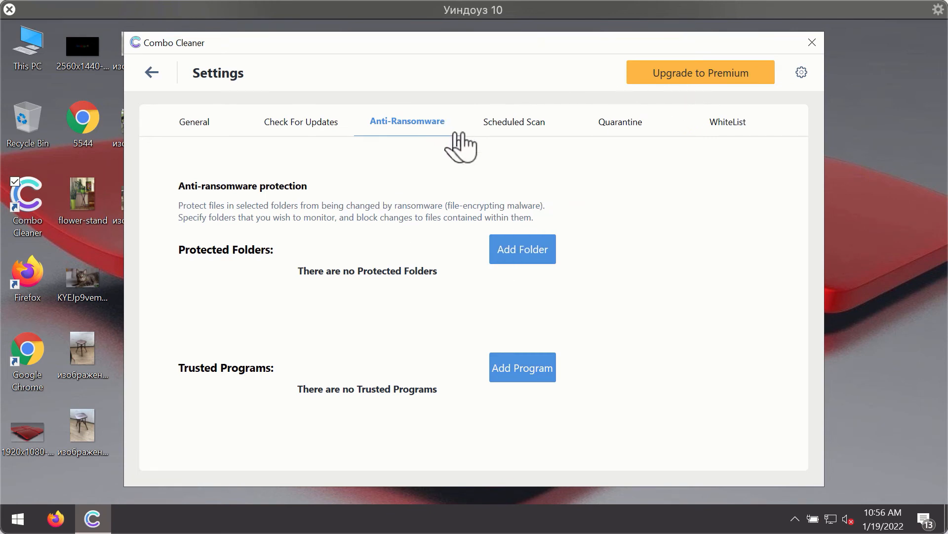
pyautogui.moveTo(616, 140)
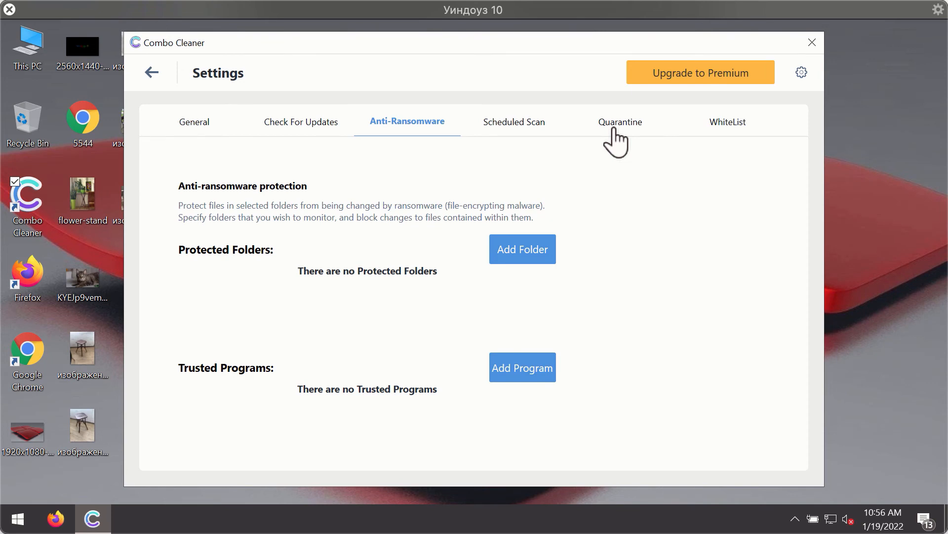
pyautogui.moveTo(535, 72)
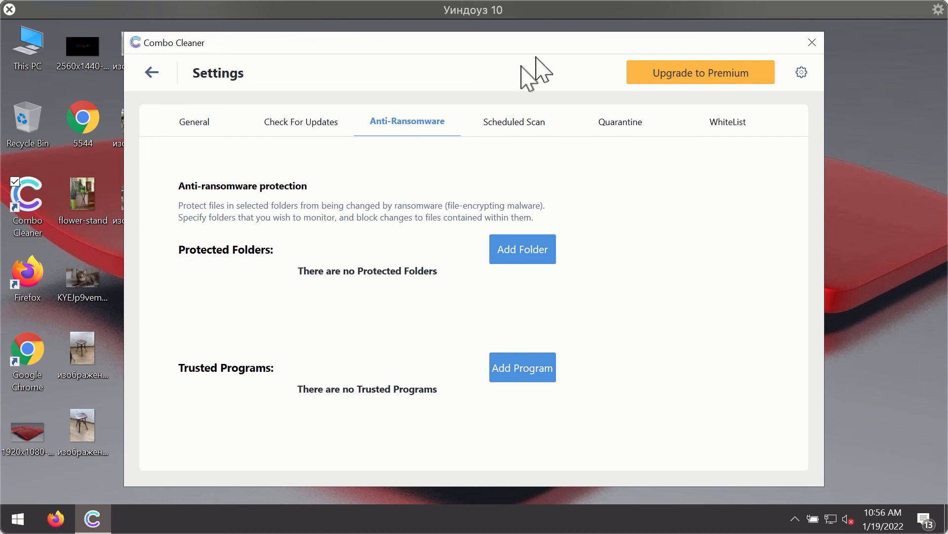
pyautogui.moveTo(586, 66)
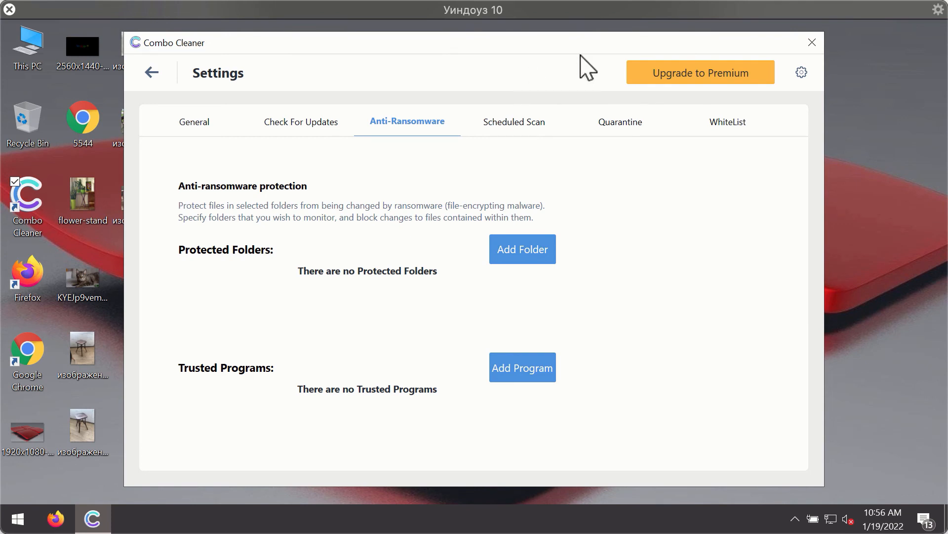
# Return to the Dashboard and reopen the Quick Scan in Progress view
pyautogui.click(151, 72)
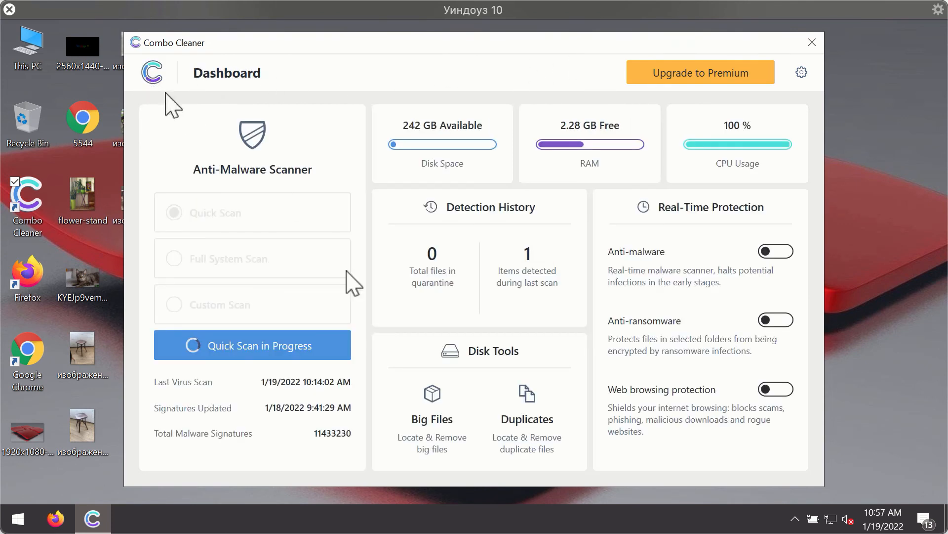
pyautogui.click(252, 345)
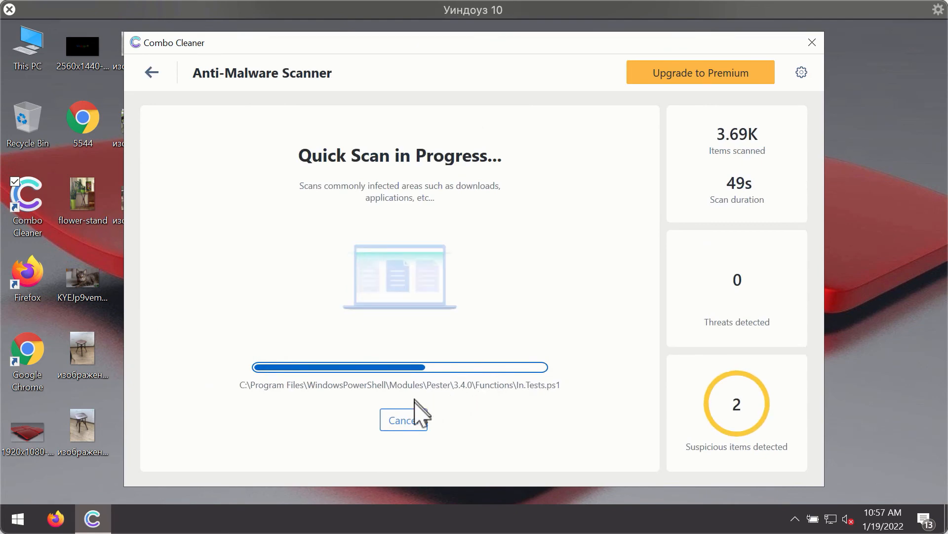
pyautogui.click(403, 420)
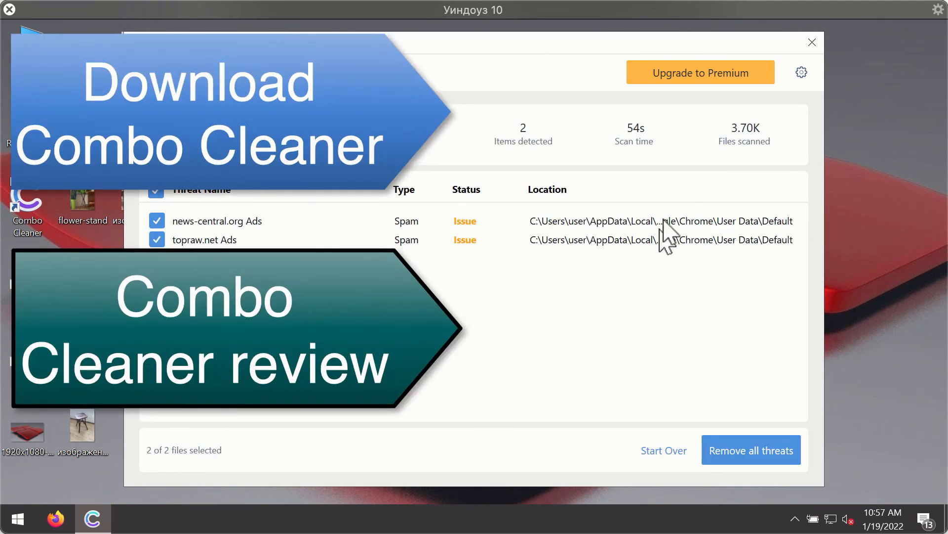
pyautogui.moveTo(366, 245)
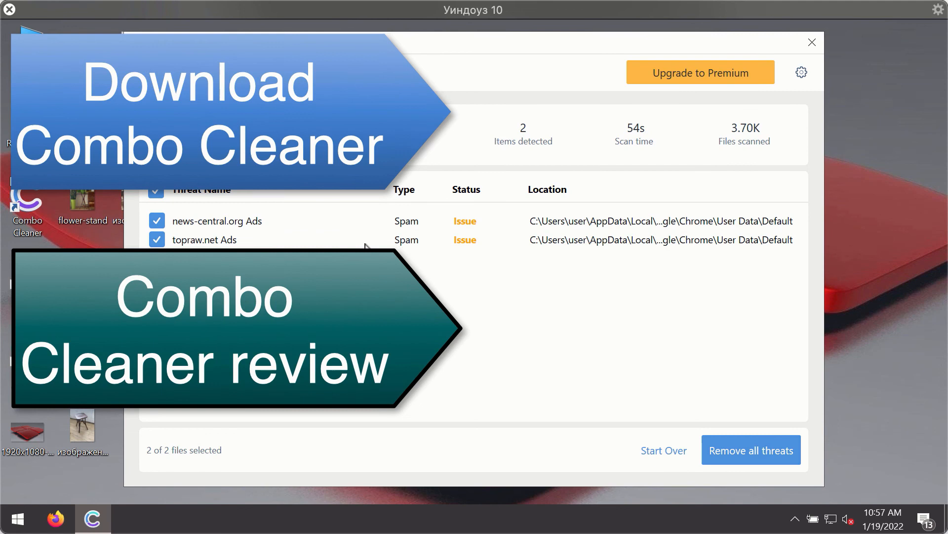
pyautogui.moveTo(777, 242)
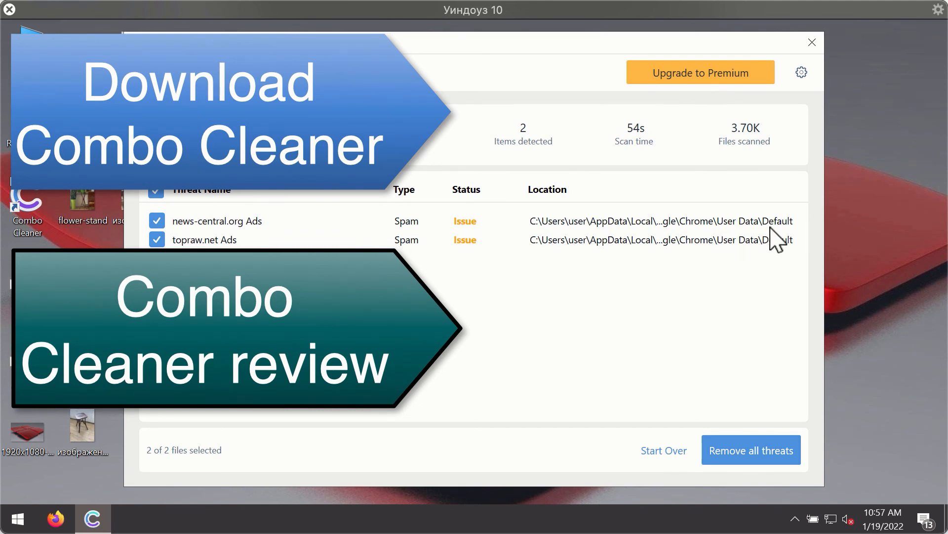
pyautogui.moveTo(723, 266)
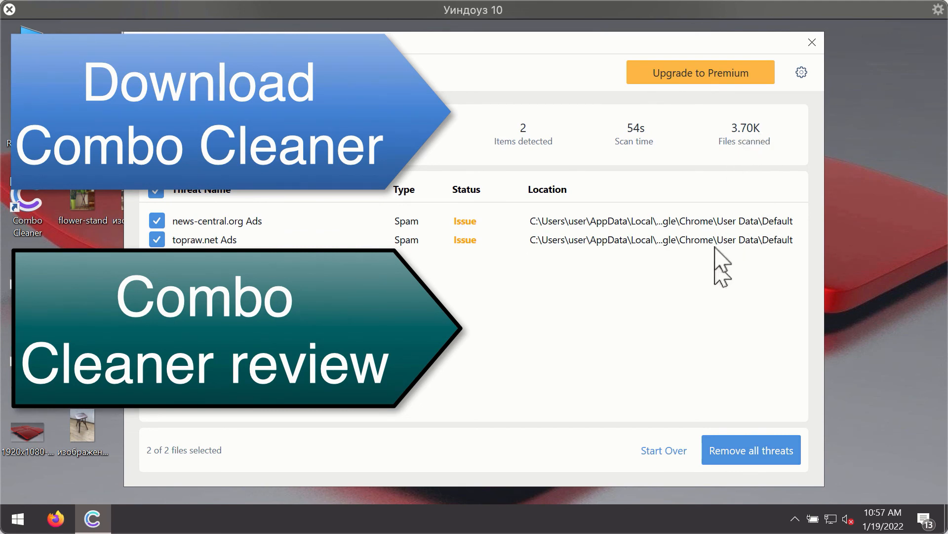
pyautogui.moveTo(698, 242)
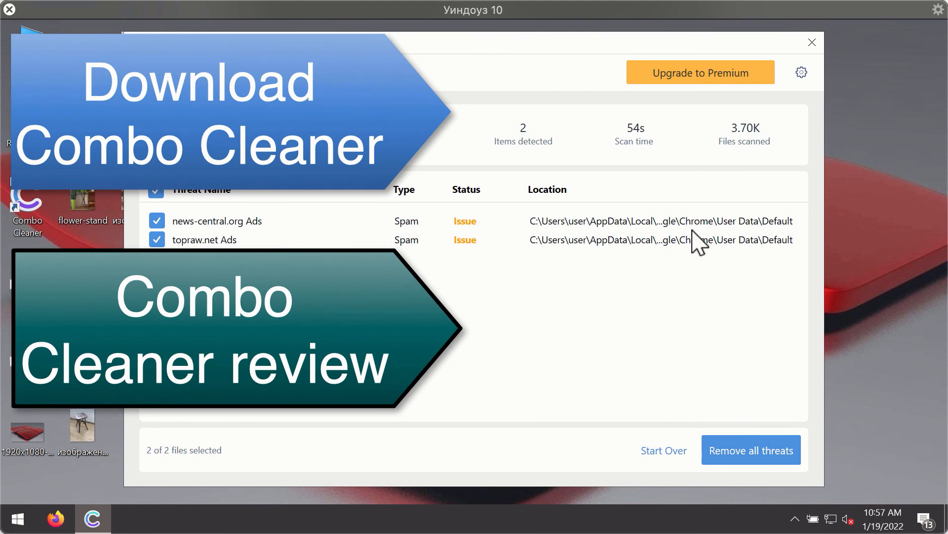
pyautogui.moveTo(699, 227)
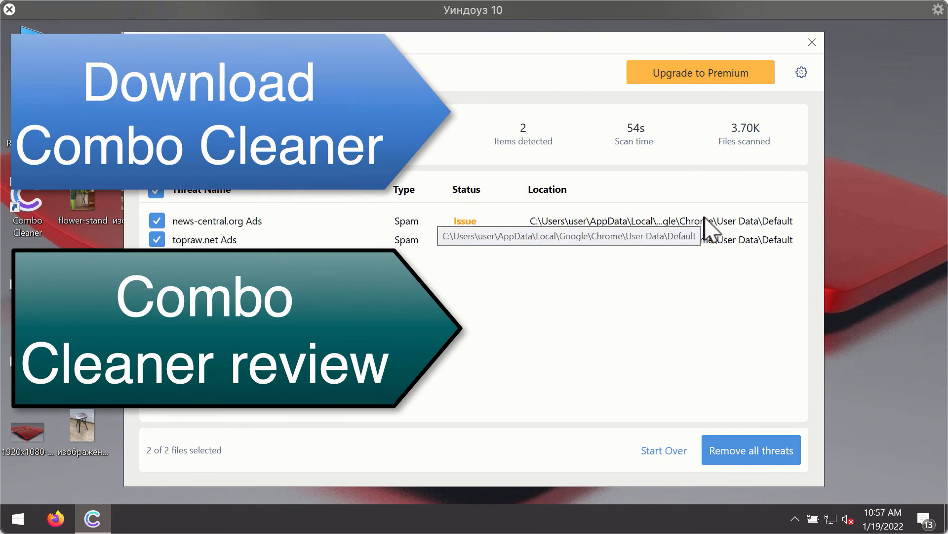